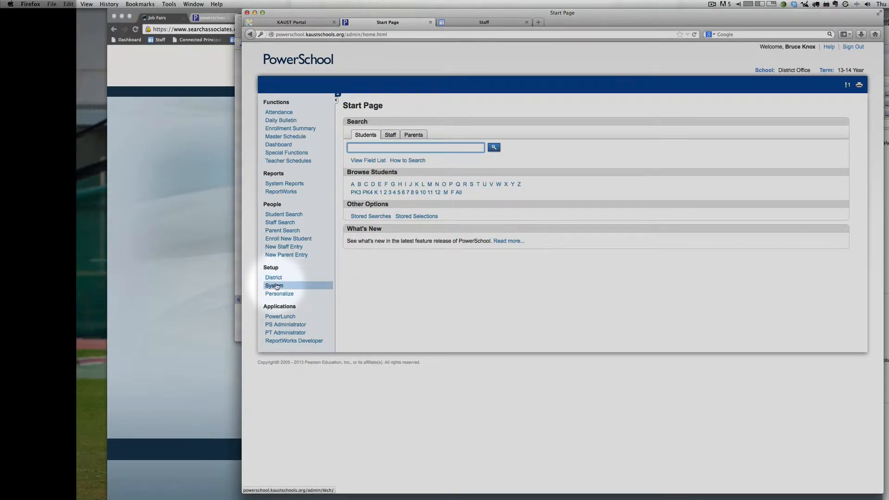
Go from the Start Page through System to the Direct Database Export page.
left_click(274, 285)
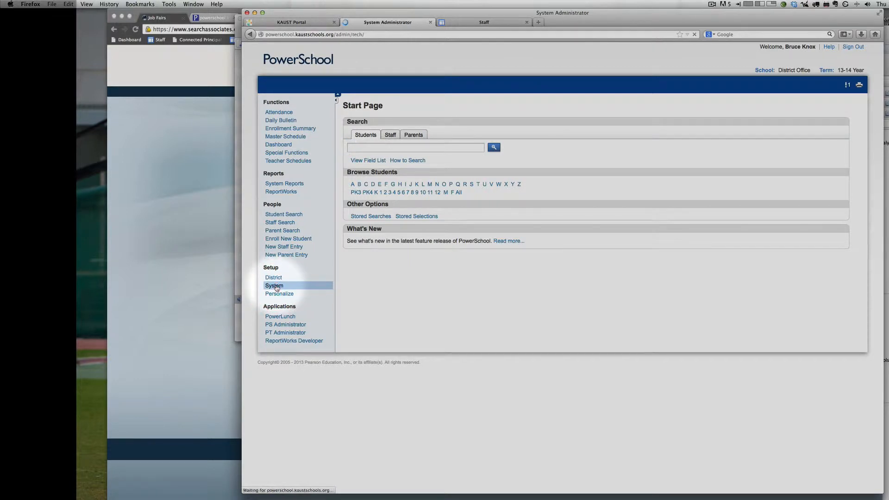
left_click(274, 285)
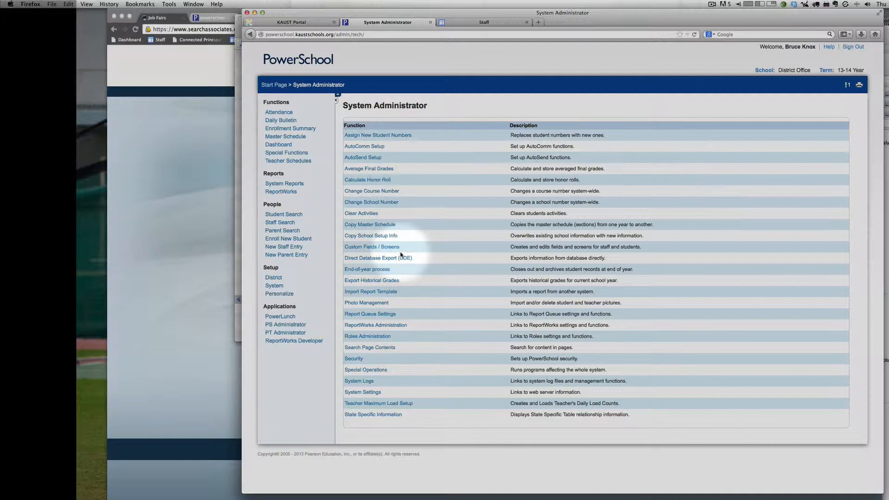
left_click(378, 258)
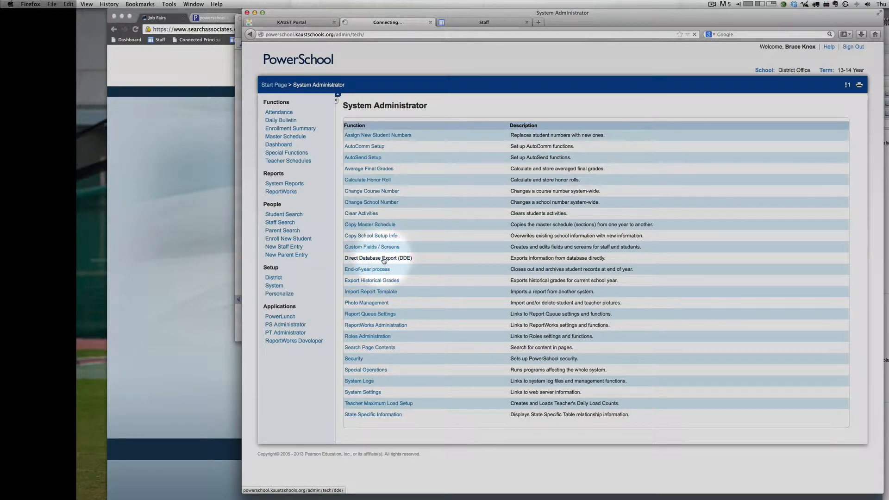
left_click(377, 259)
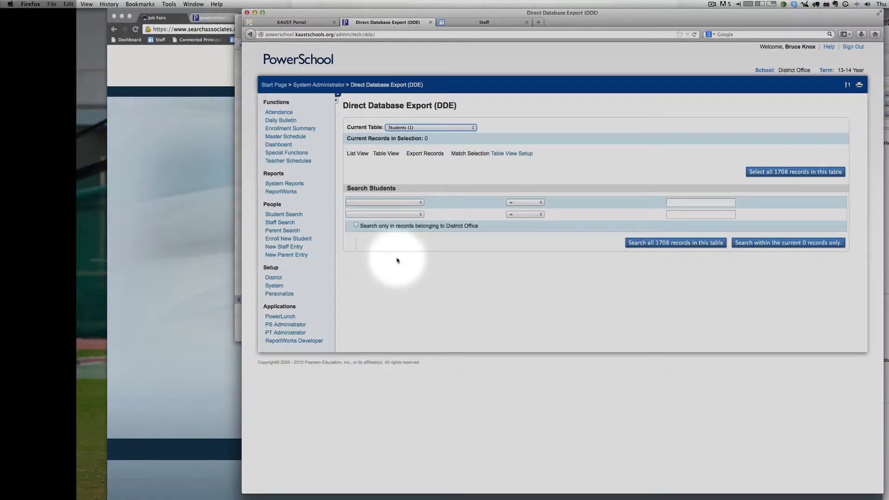
Make CC the current table and search all its records for TermID = 2300, selecting 3425 records.
left_click(428, 127)
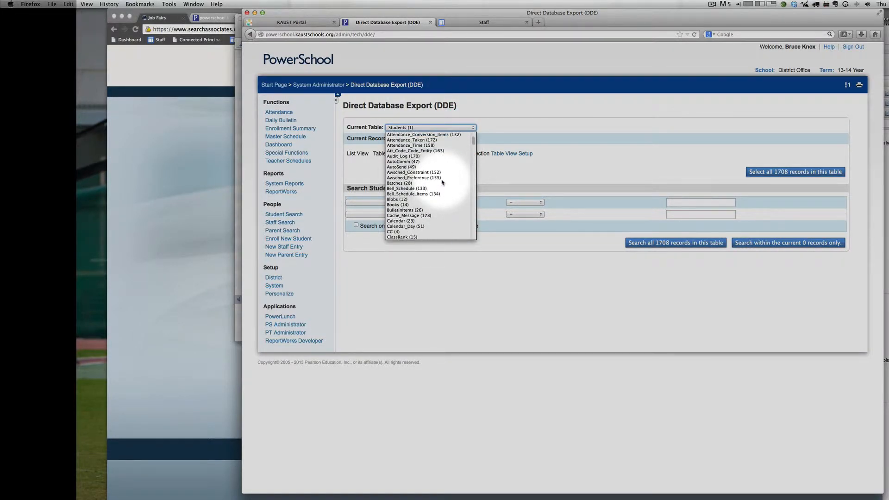
left_click(393, 231)
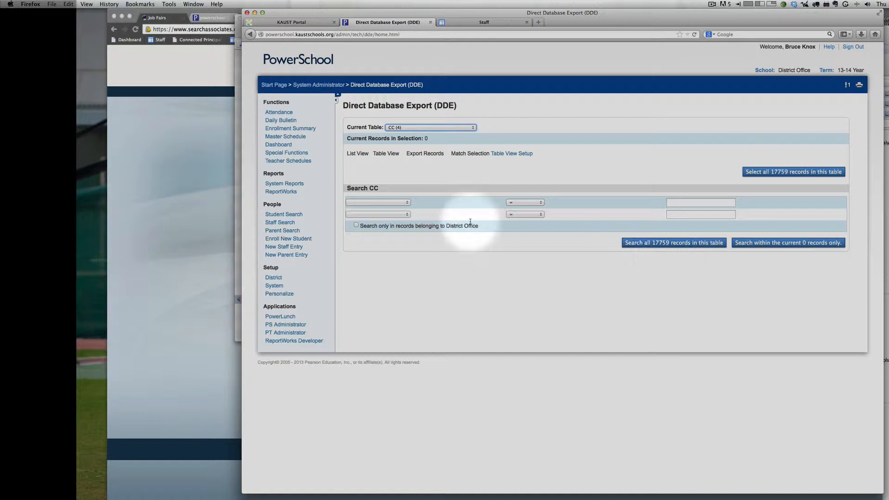
left_click(377, 202)
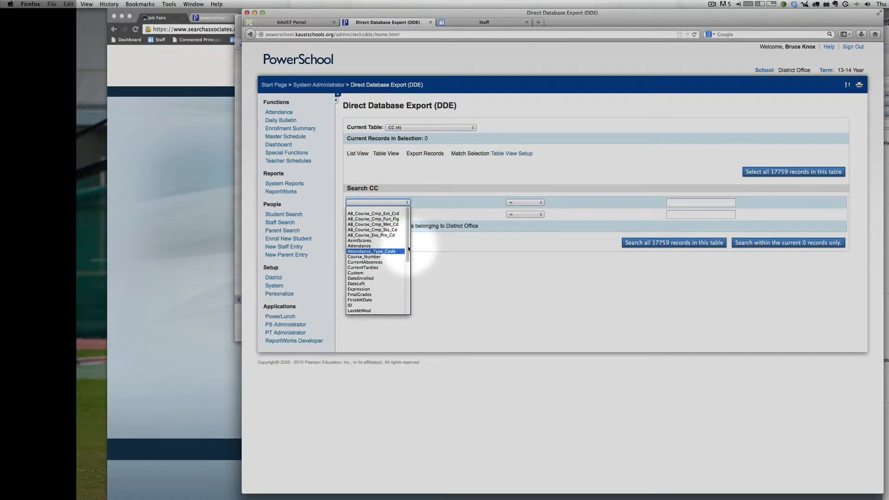
left_click(356, 203)
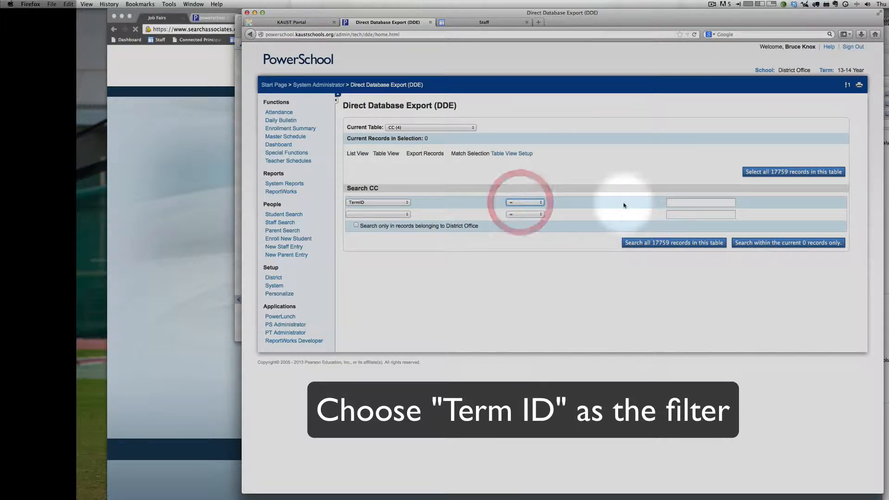
type("23")
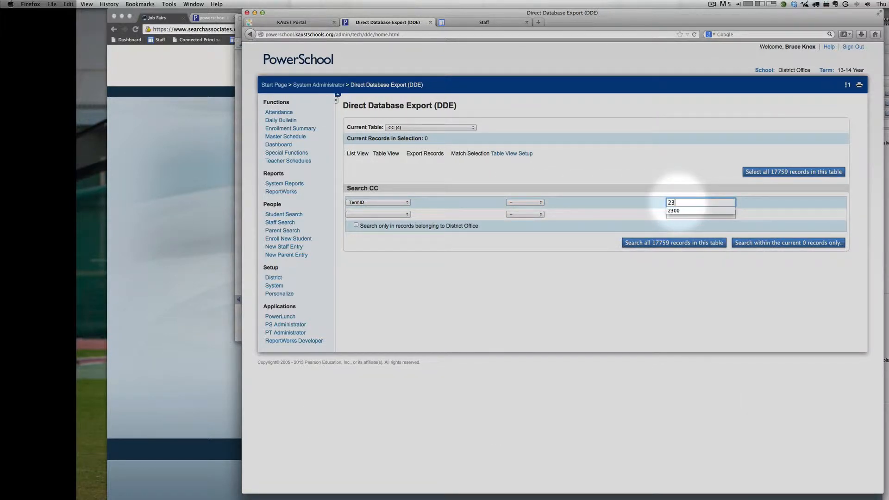
left_click(673, 210)
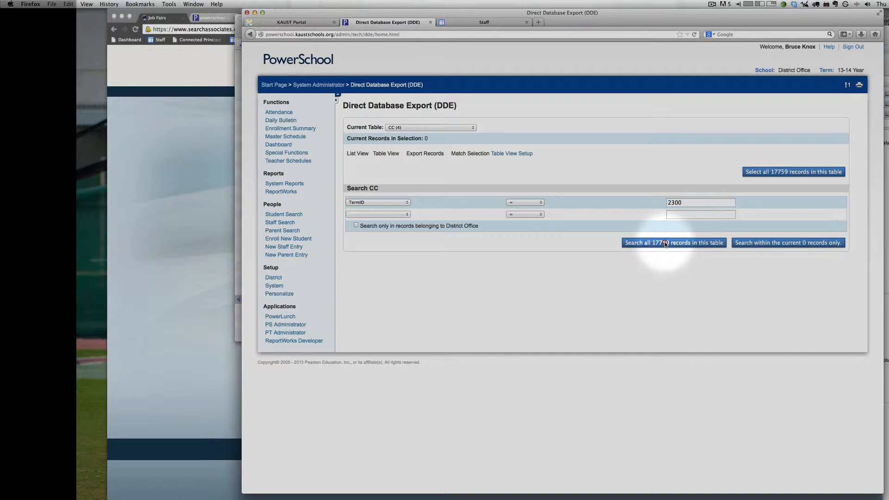
left_click(672, 242)
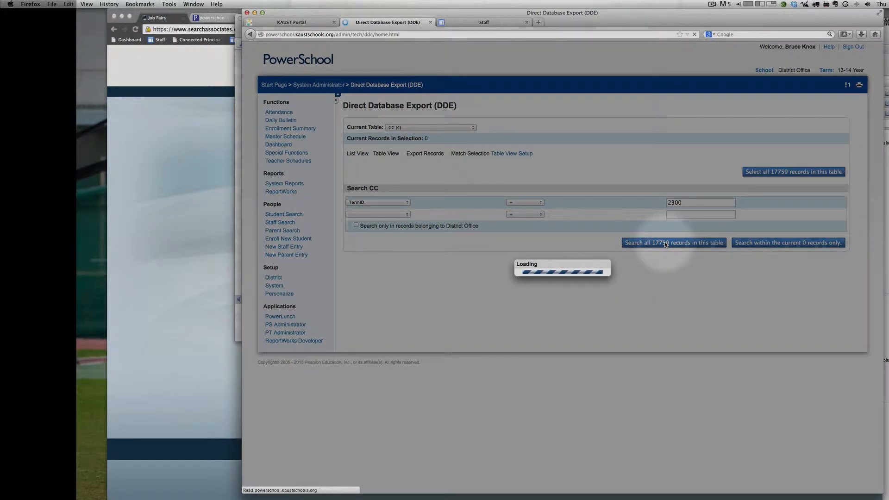
left_click(673, 242)
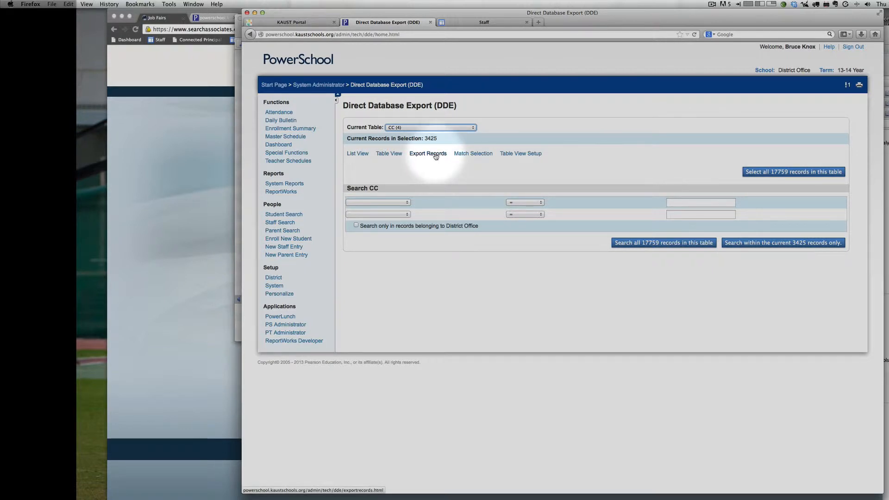
Bring up Export Records for the 3425 selected CC records.
left_click(427, 153)
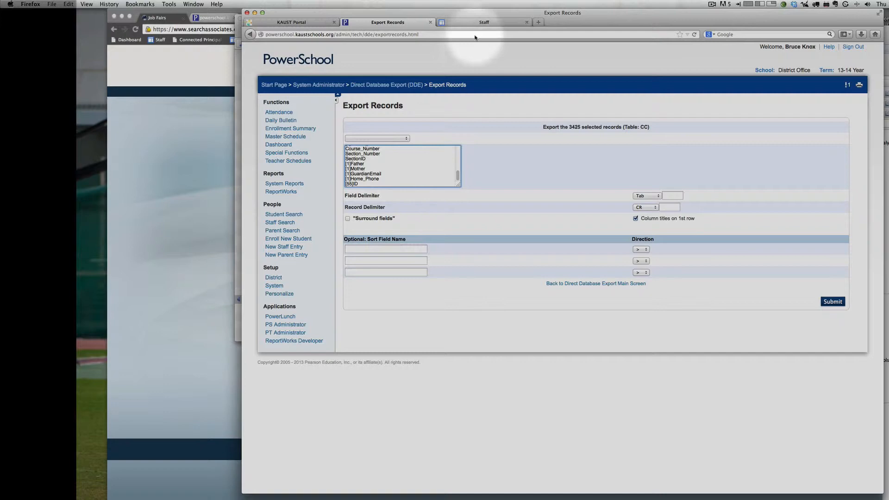
Copy the DDE field list from the TKS Technology training page into the Export Records fields box.
left_click(483, 23)
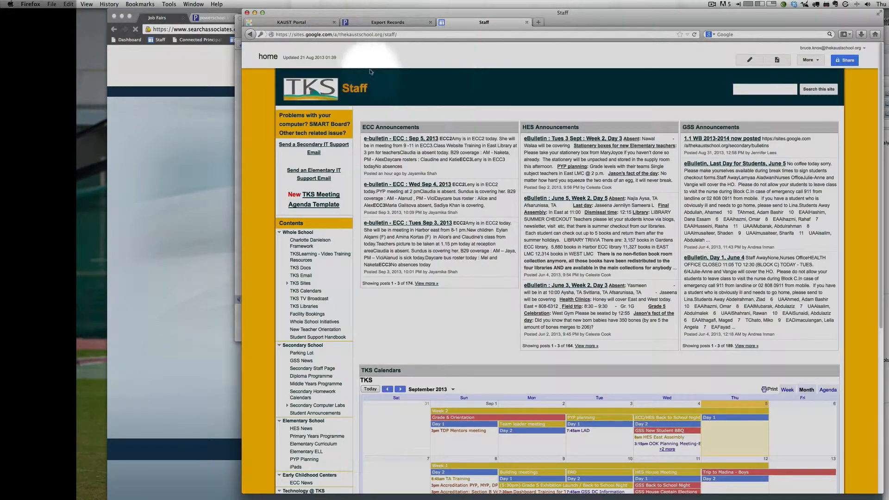
scroll("down", 3)
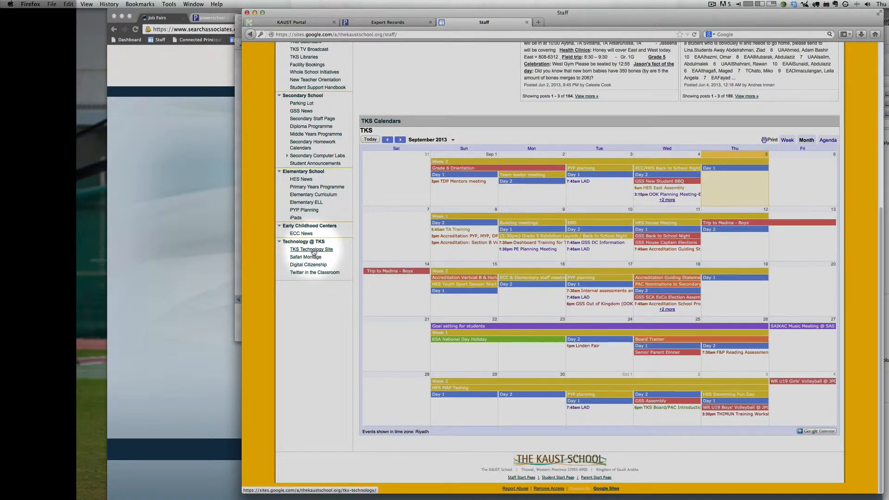
left_click(311, 249)
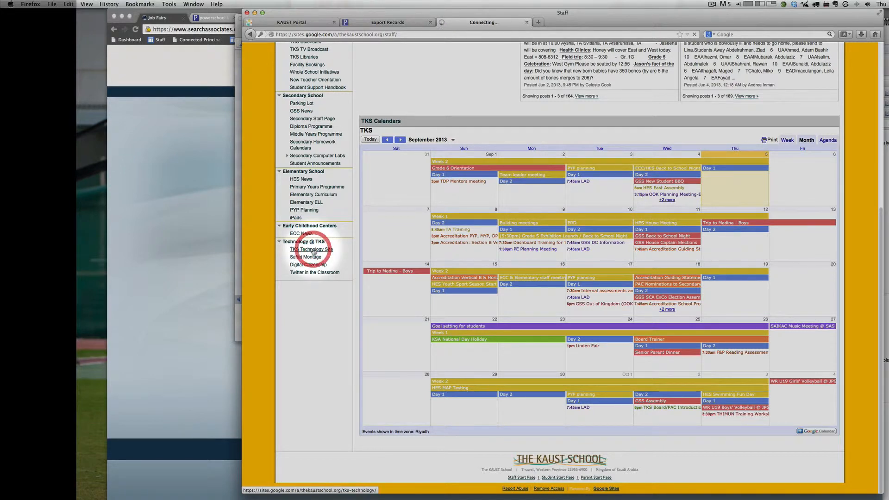
left_click(311, 249)
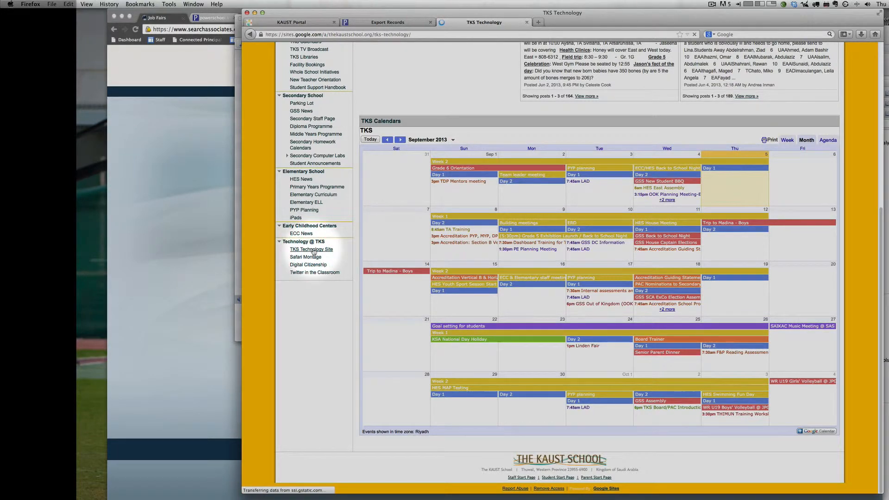
left_click(311, 249)
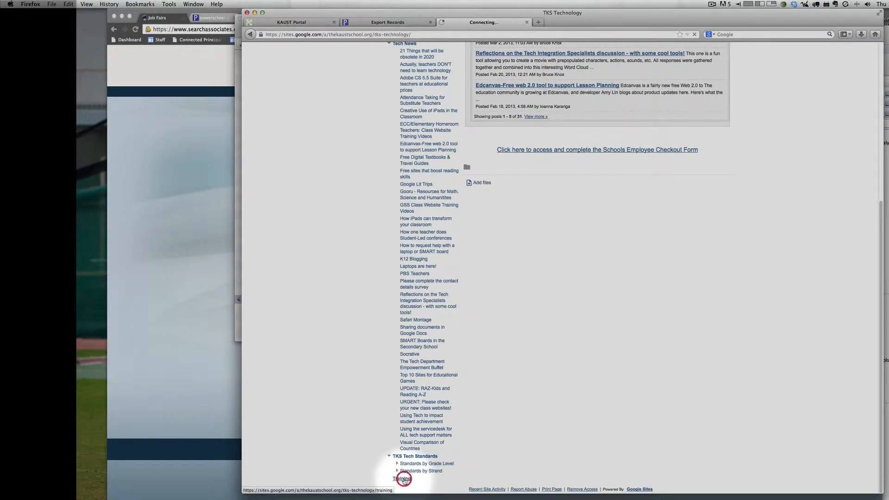
left_click(401, 478)
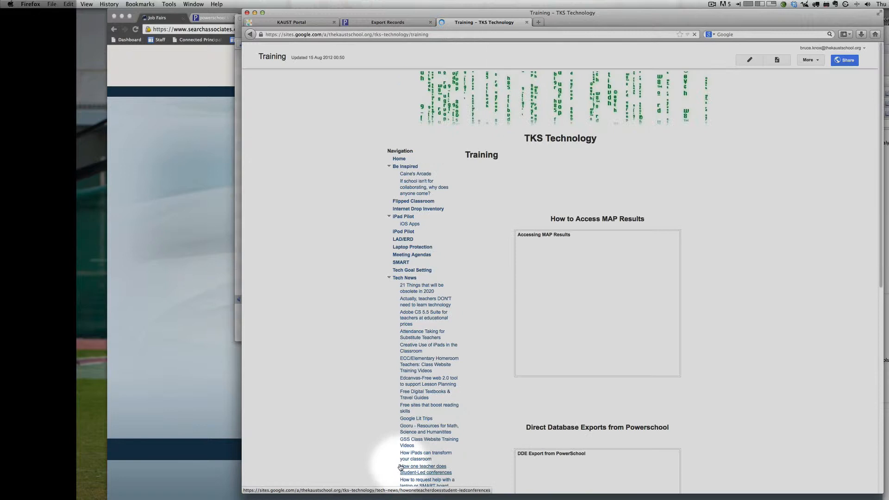
scroll("down", 3)
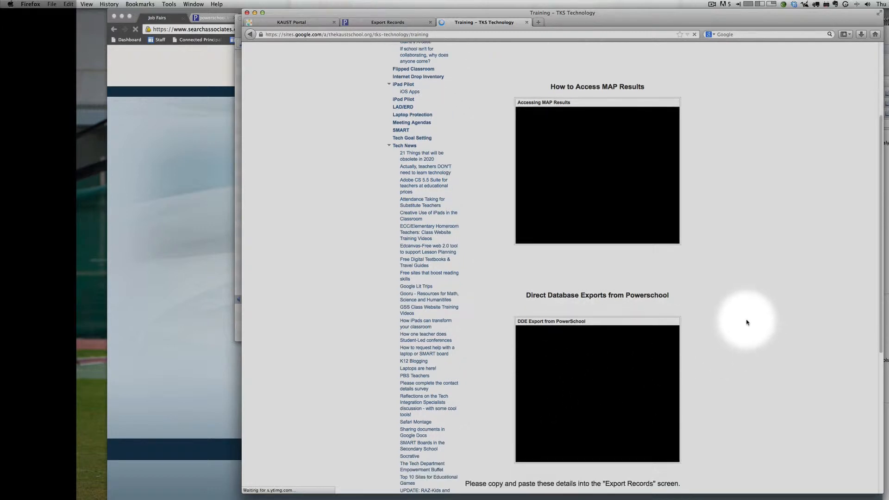
scroll("down", 3)
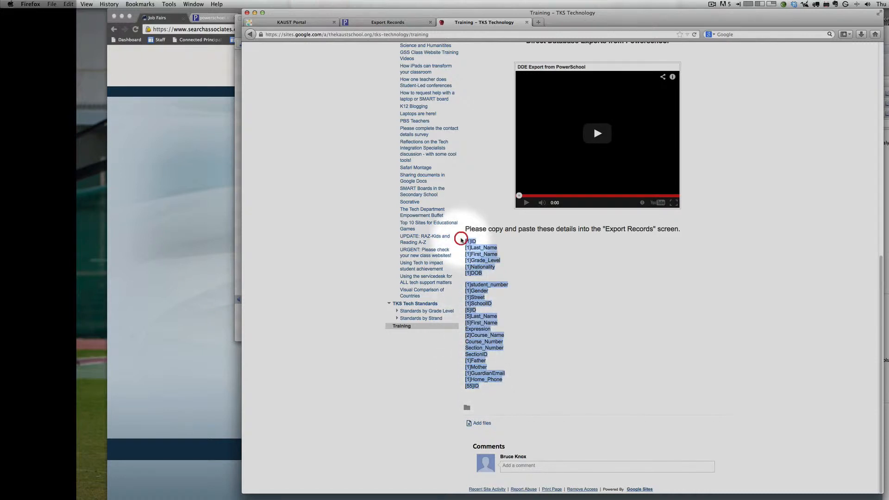
left_click(387, 22)
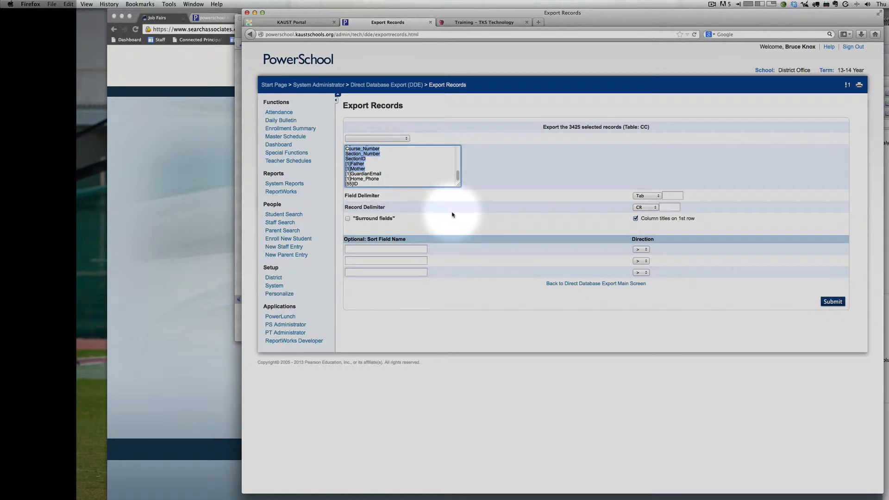
Submit the CC export and save the resulting student.export.text file as a download.
left_click(832, 301)
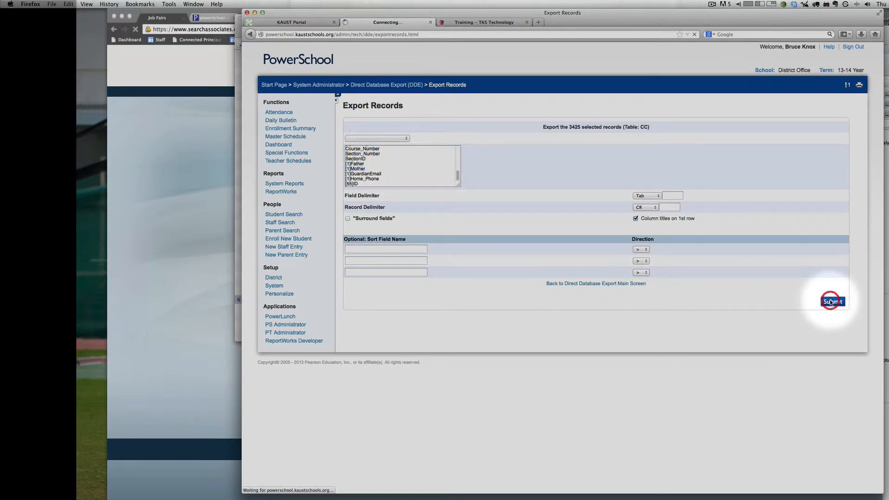
left_click(832, 301)
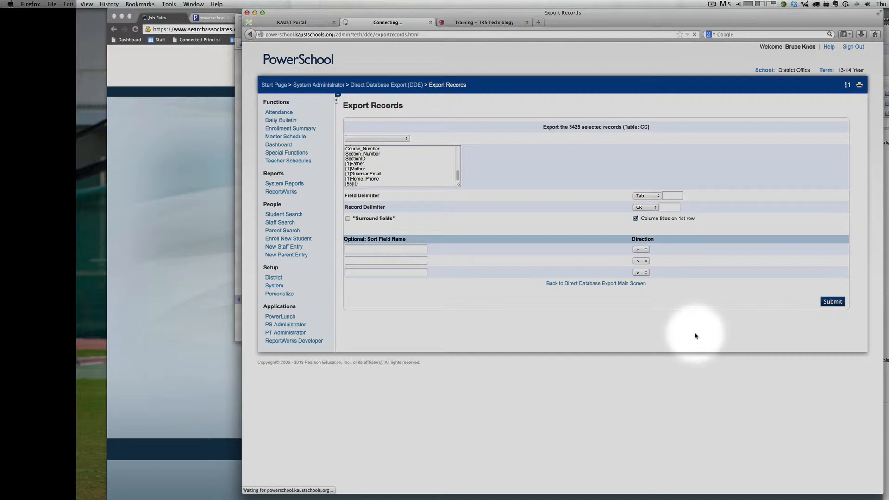
left_click(832, 301)
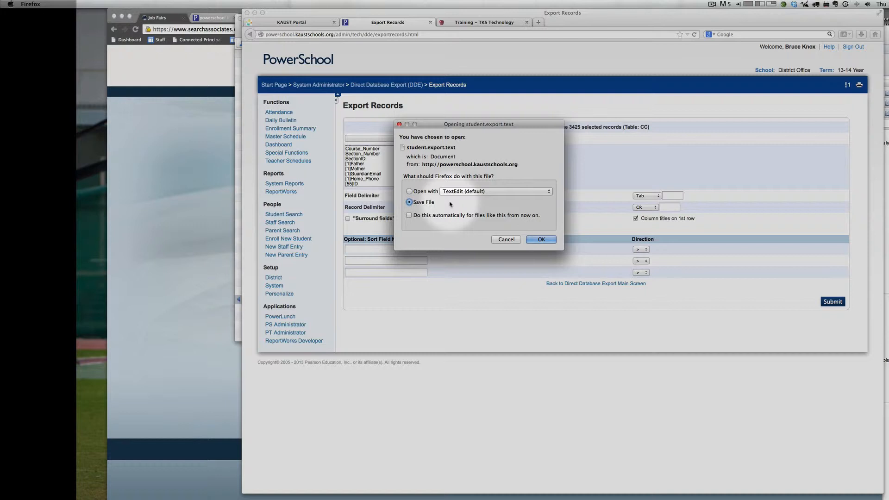
mouse_move(531, 233)
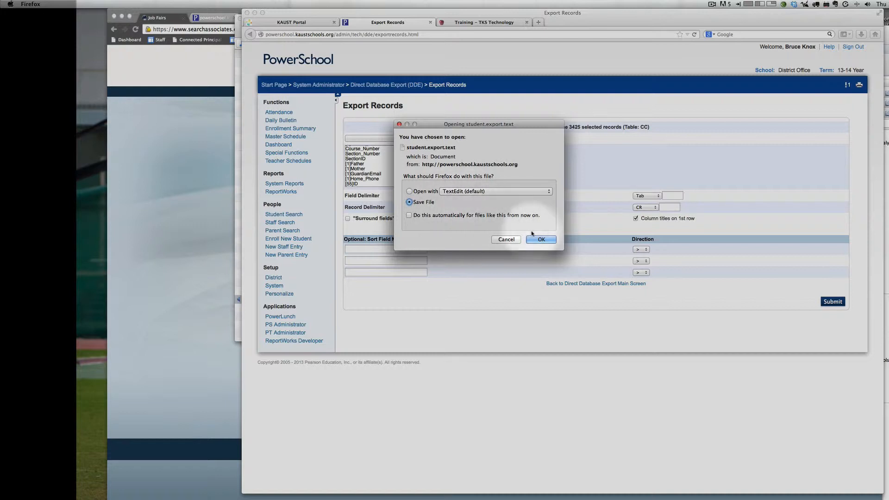
left_click(539, 239)
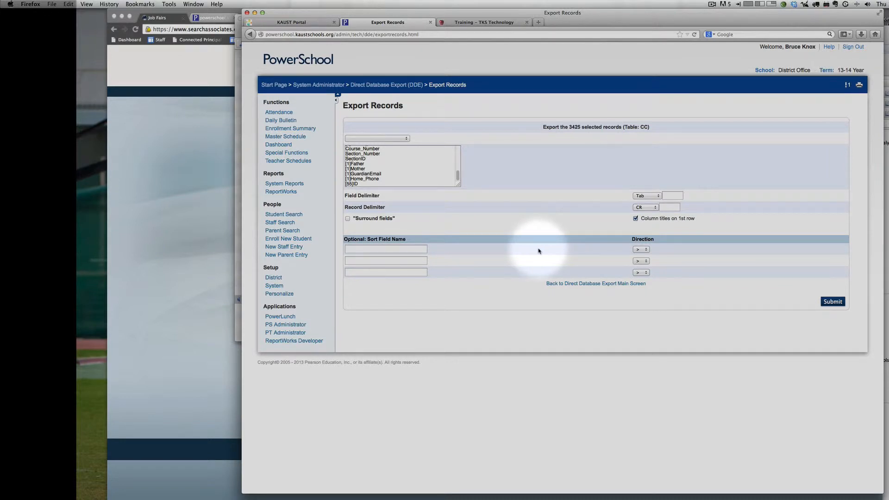
mouse_move(475, 294)
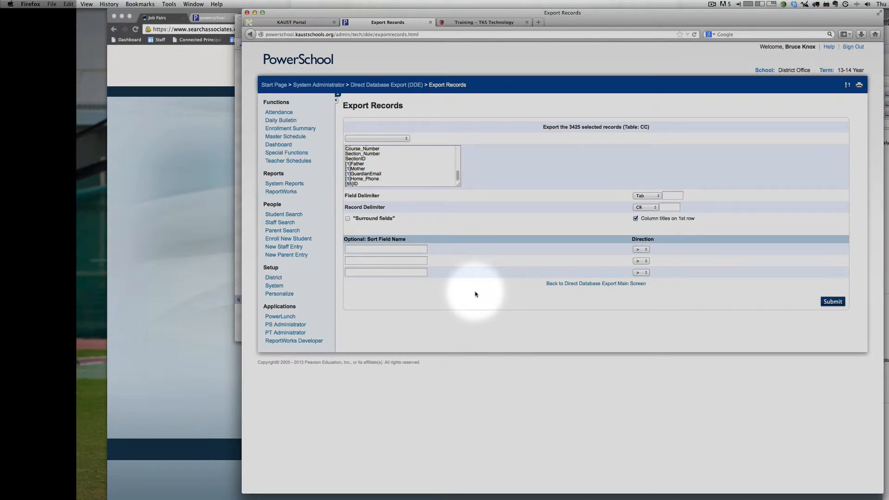
mouse_move(477, 254)
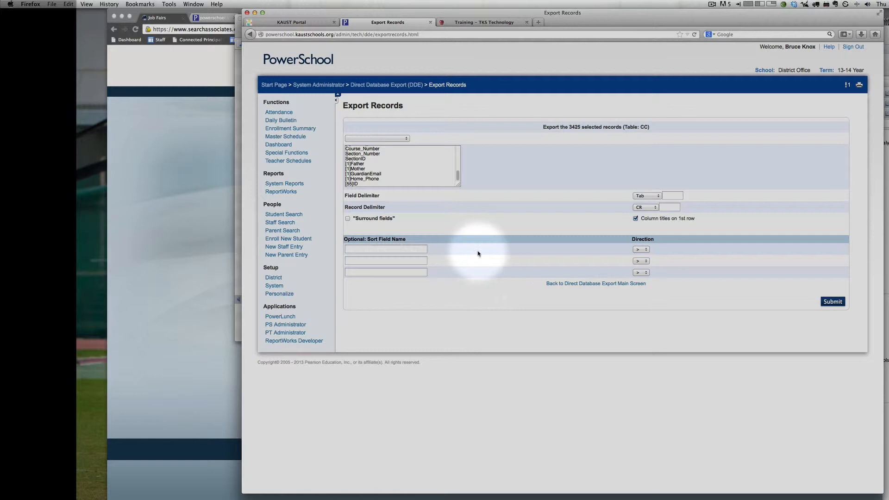
mouse_move(482, 251)
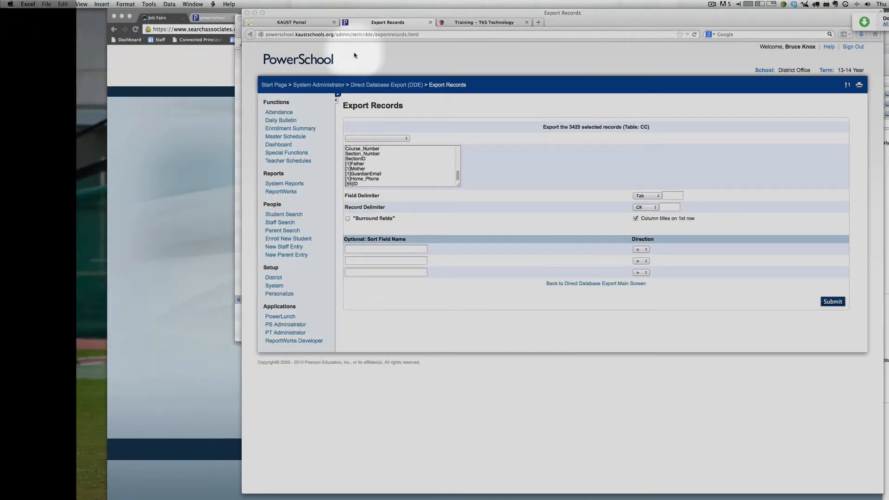
From Downloads, send student.export(1).text to Microsoft Excel via Open With.
left_click(860, 35)
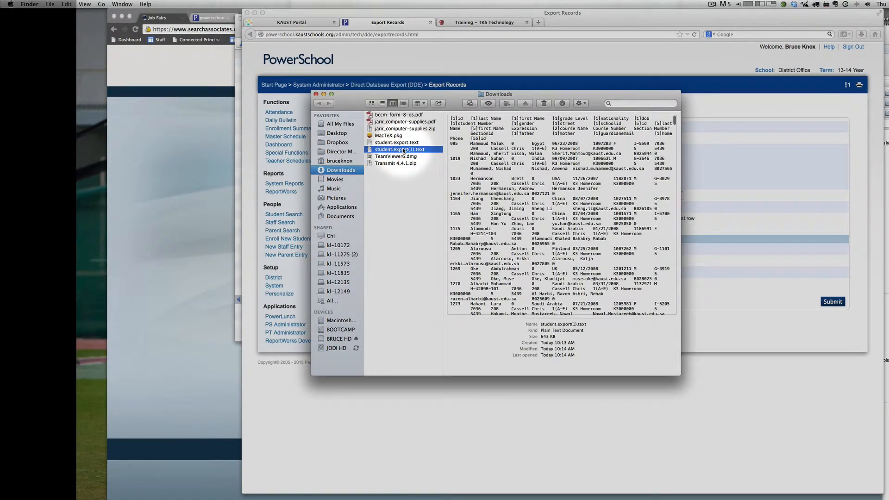
right_click(401, 149)
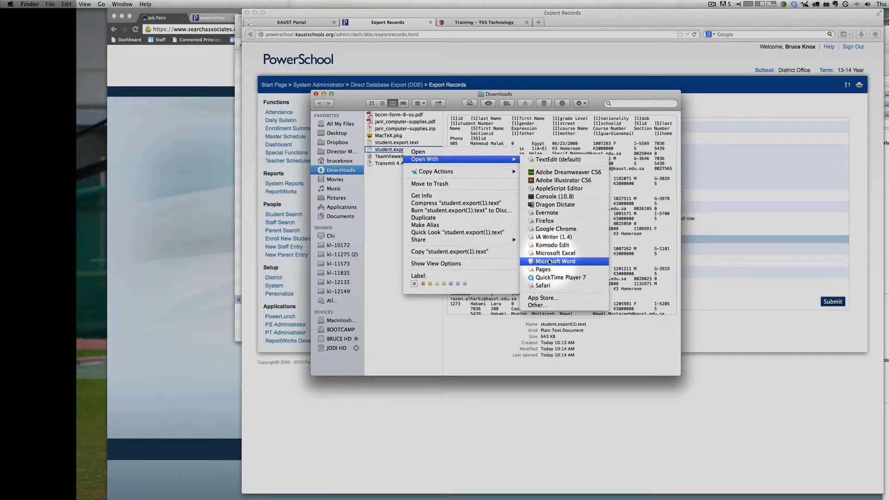
left_click(556, 253)
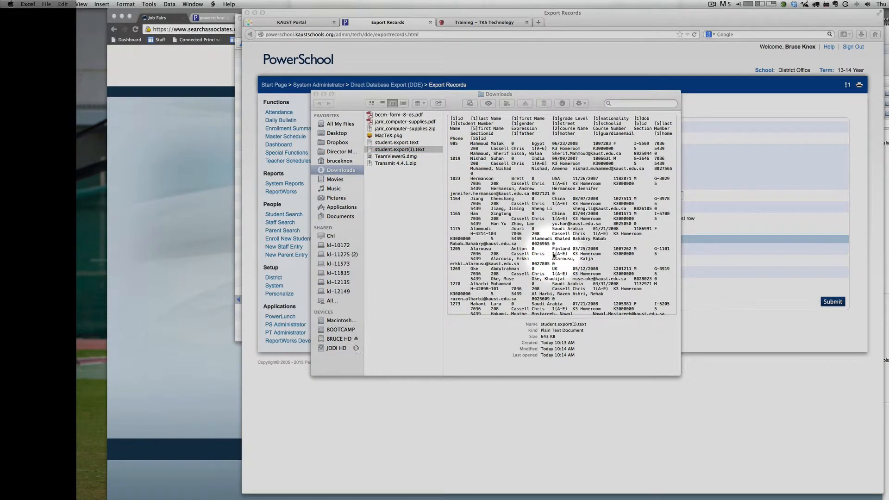
Review the exported CC rows in Excel, scrolling through and checking a course entry.
double_click(398, 150)
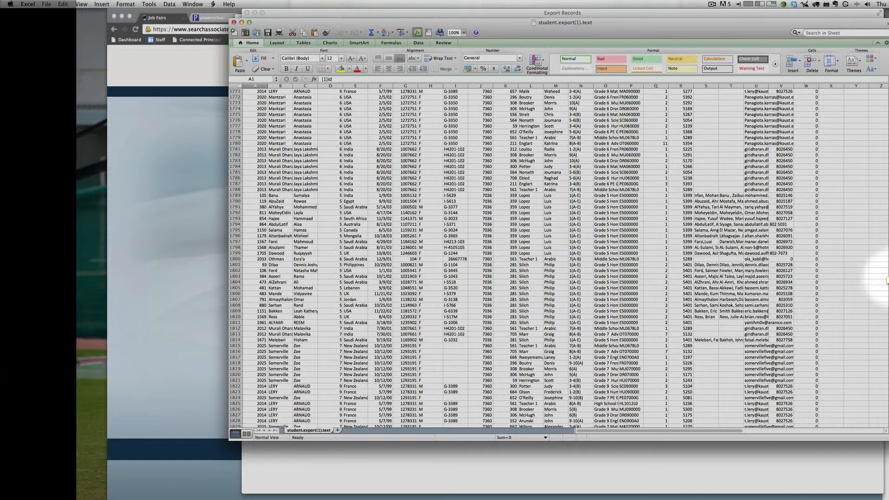
scroll("down", 3)
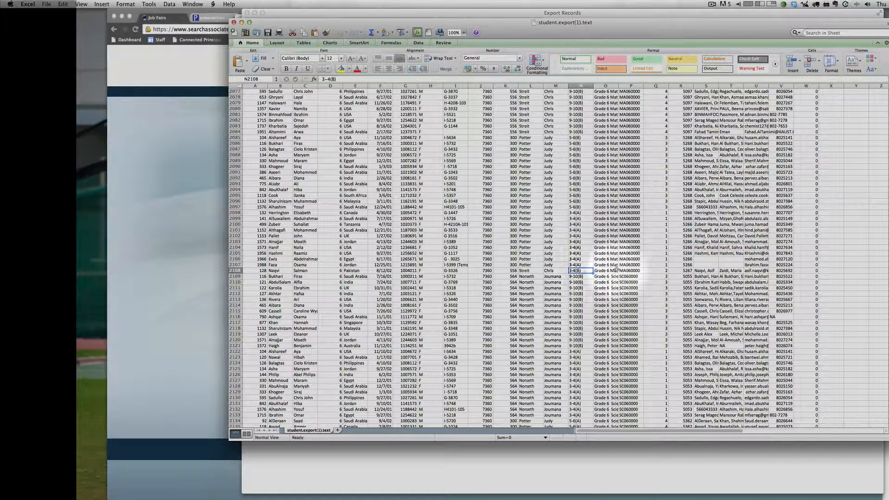
left_click(627, 271)
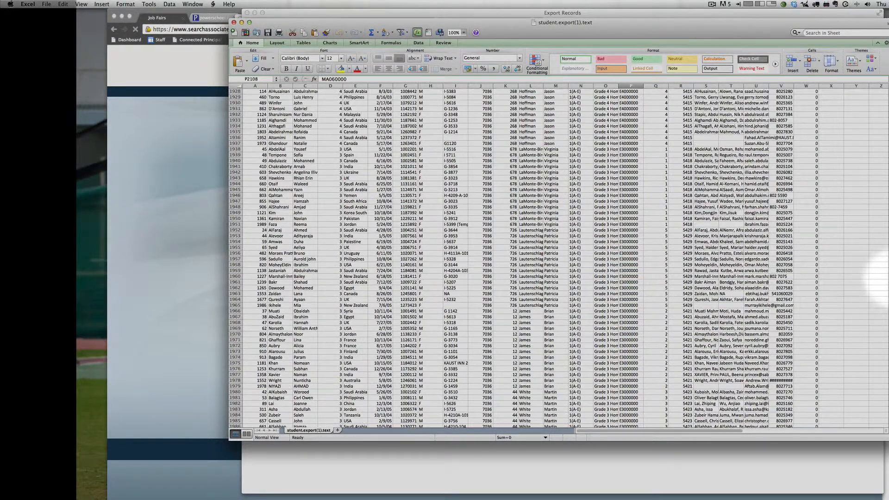
scroll("down", 3)
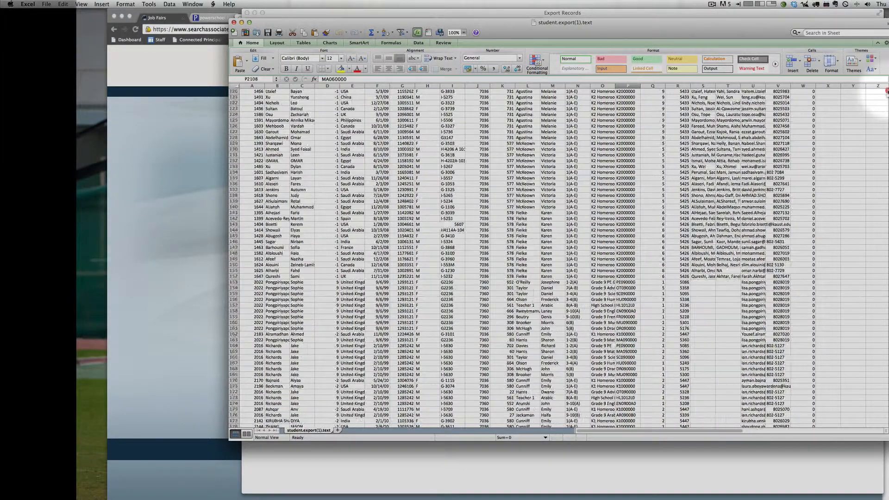